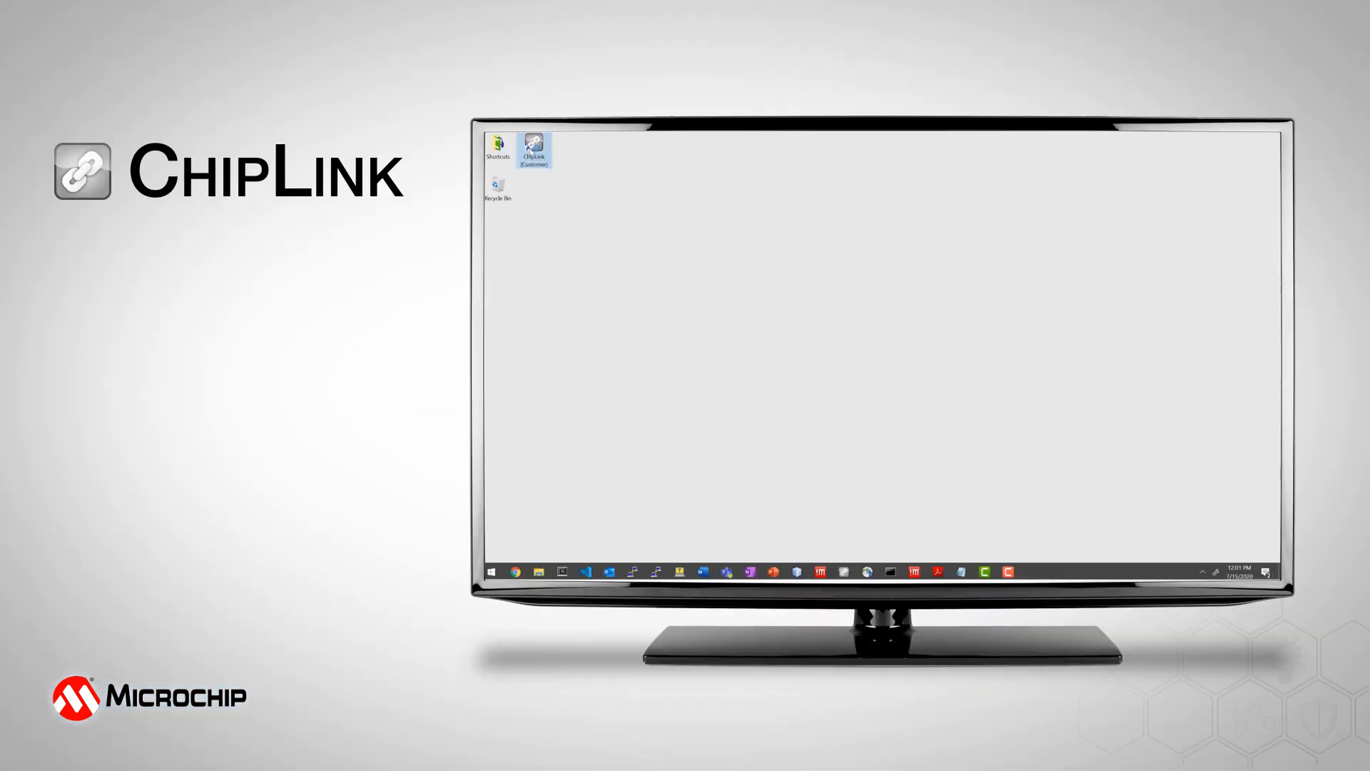
# Launch ChipLink and pick the device type for a new connection
pyautogui.doubleClick(534, 150)
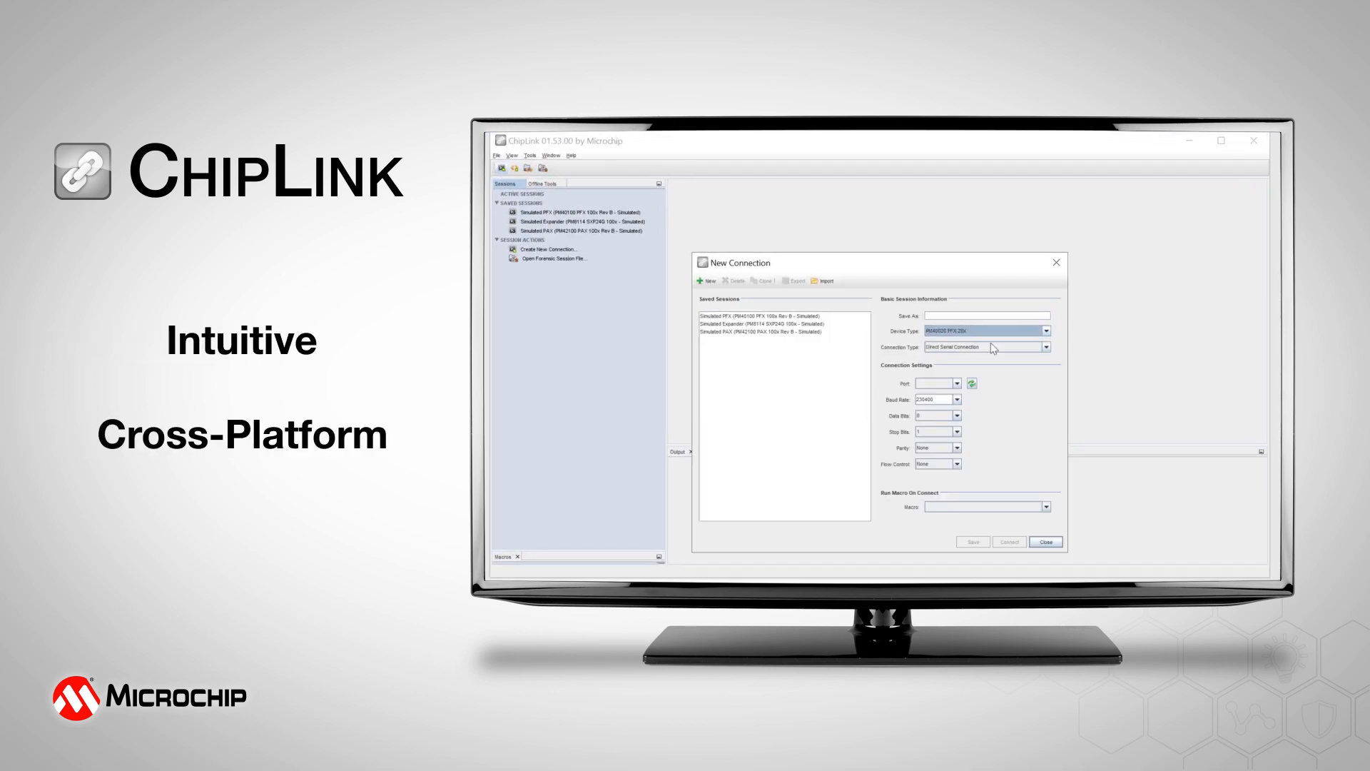
pyautogui.click(1009, 542)
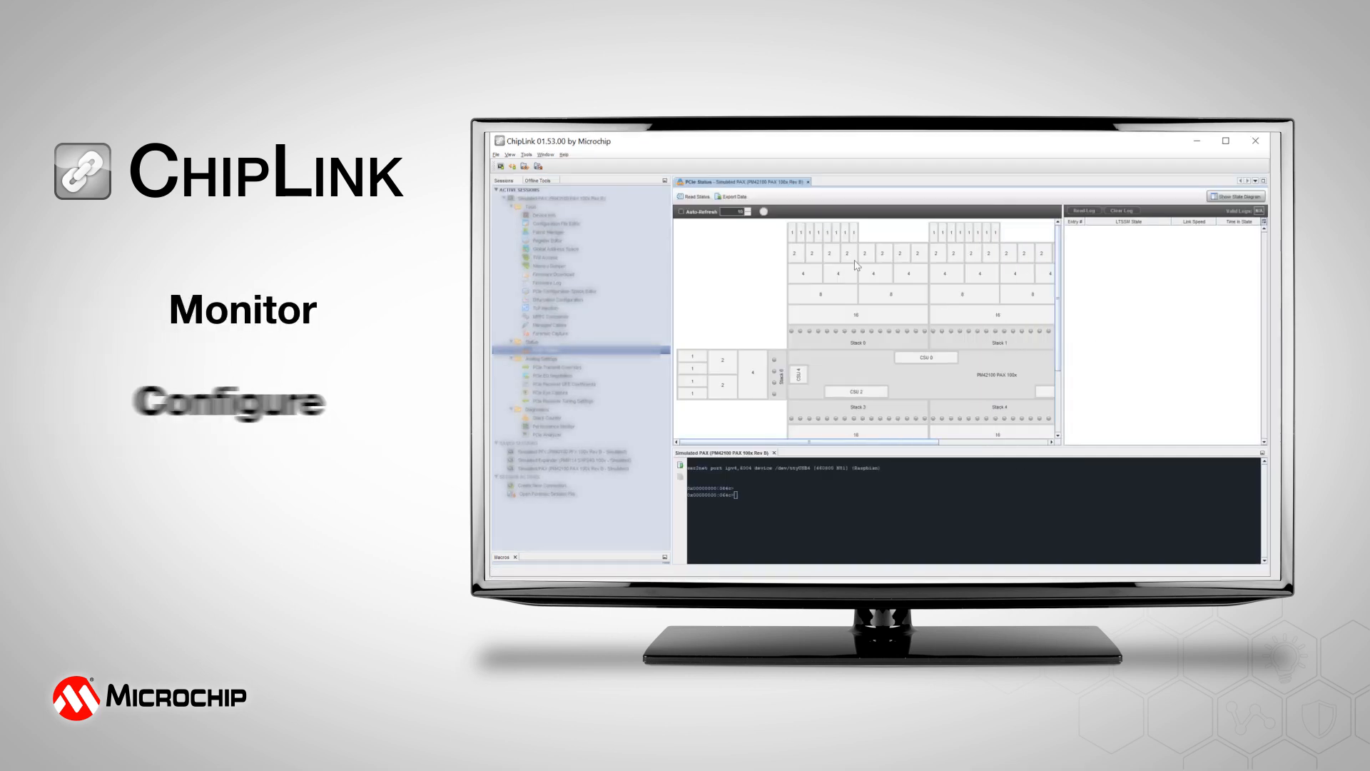
# Refresh the PCIe link status twice, then enable the field replace unit option
pyautogui.click(692, 195)
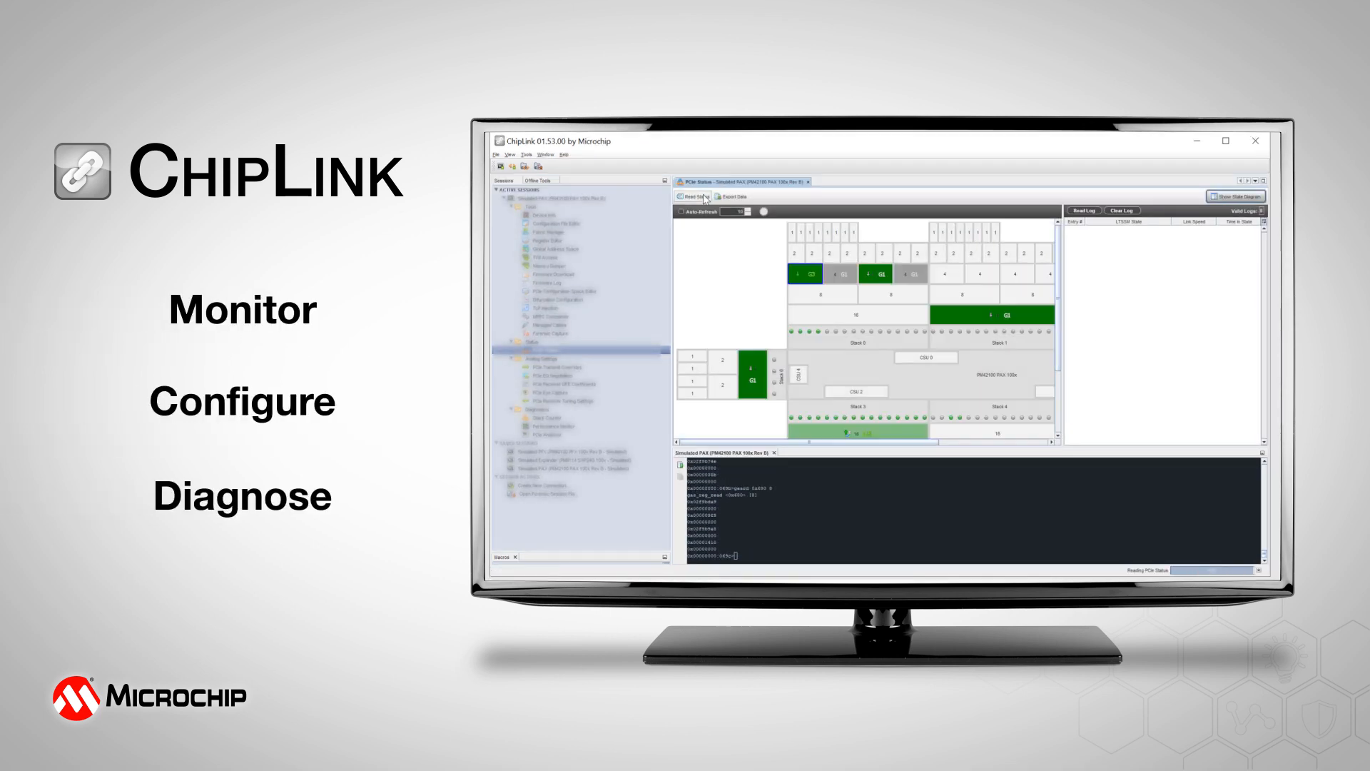
pyautogui.click(692, 195)
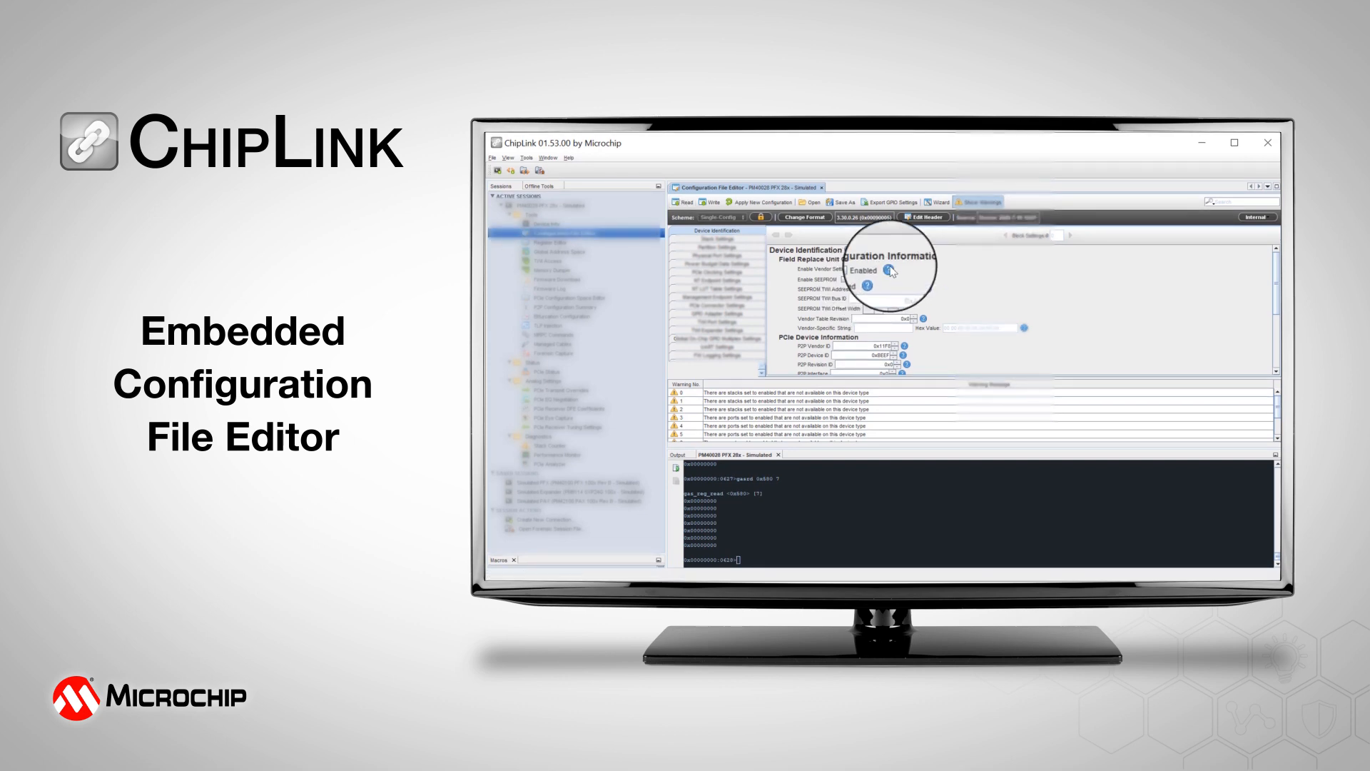
pyautogui.click(890, 269)
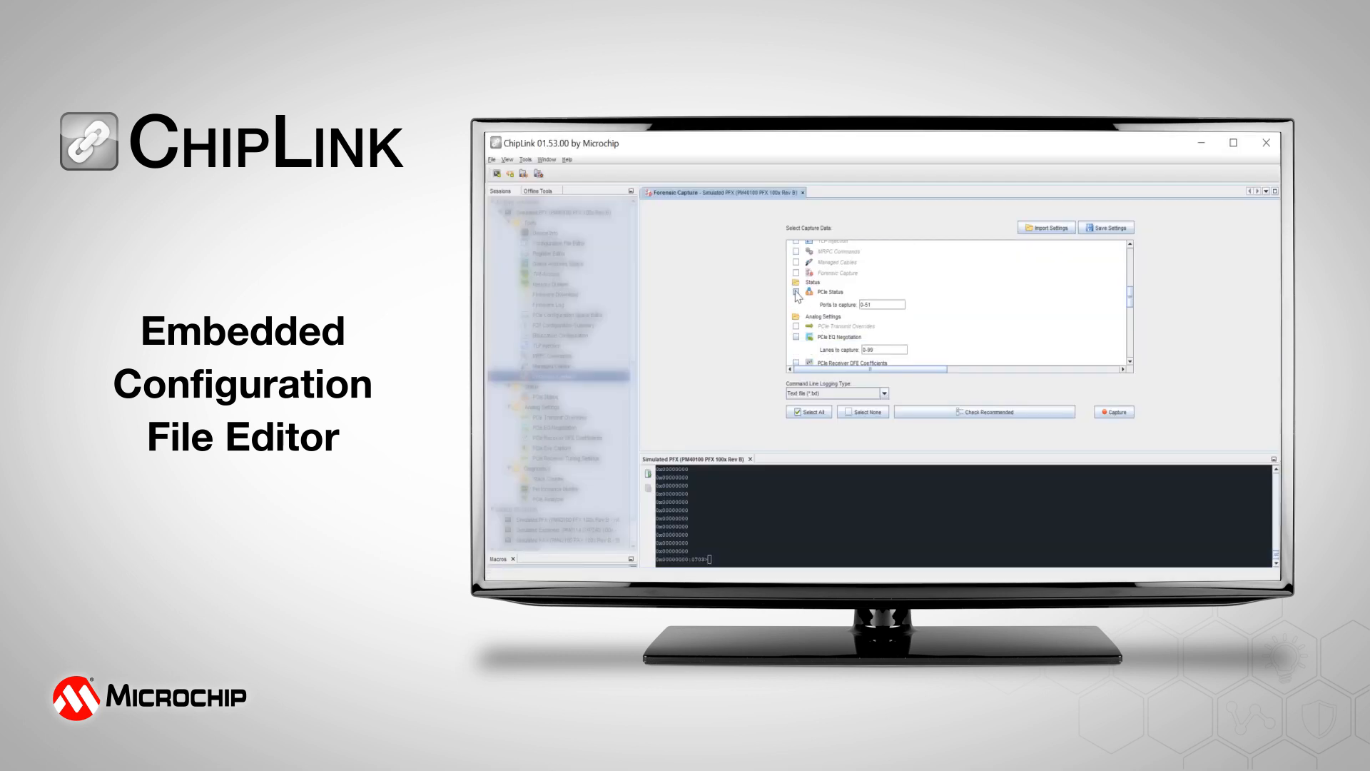
# Run the forensic capture and save the capture session file
pyautogui.click(1106, 227)
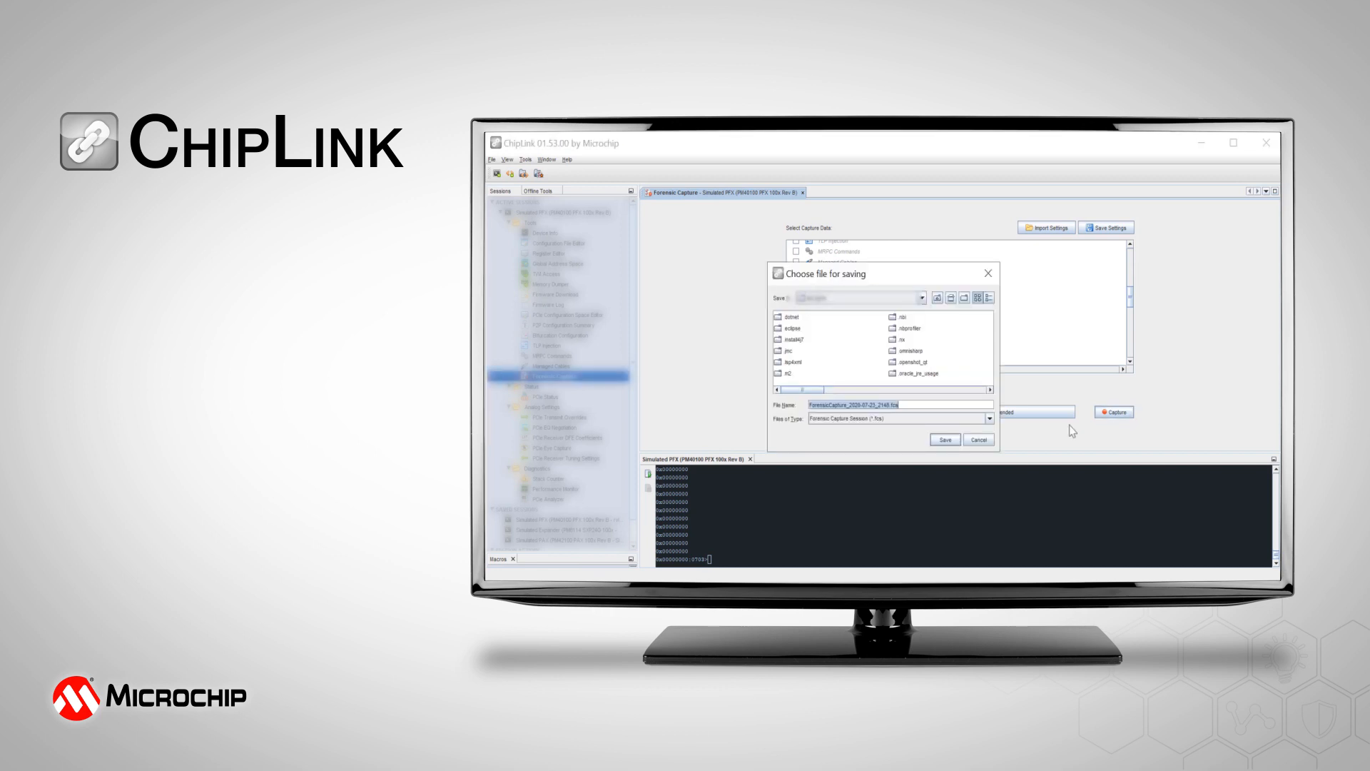
pyautogui.click(945, 440)
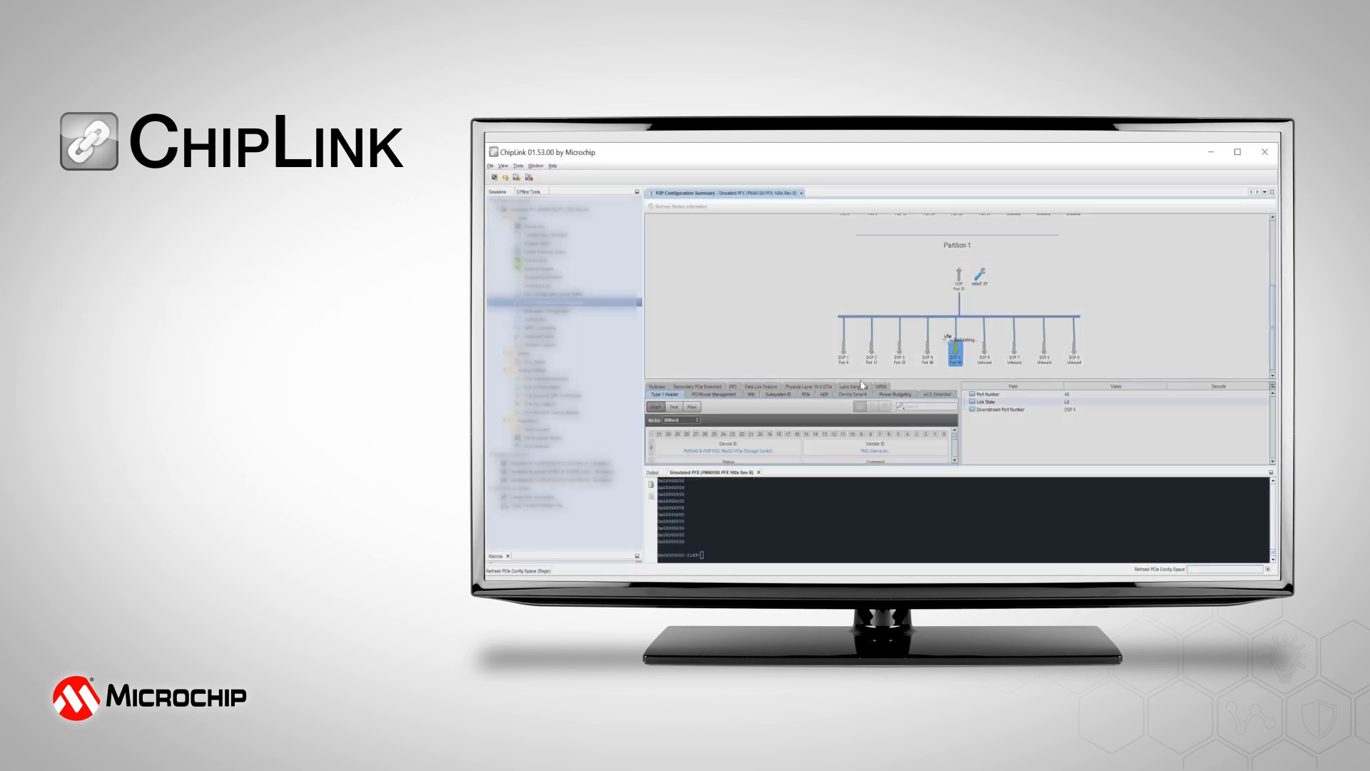
# Show fabric device details, refresh the SAS expander topology, and switch to Graph View
pyautogui.click(805, 270)
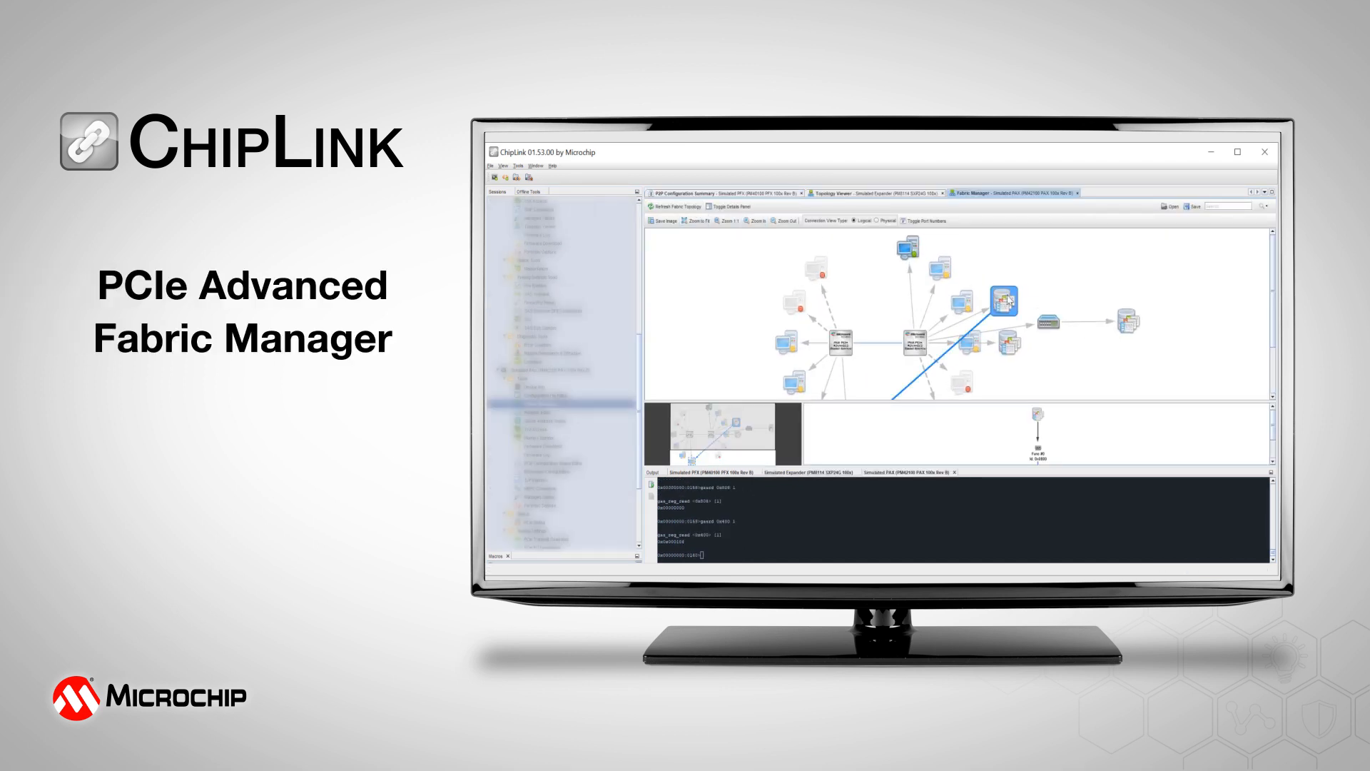
pyautogui.click(731, 206)
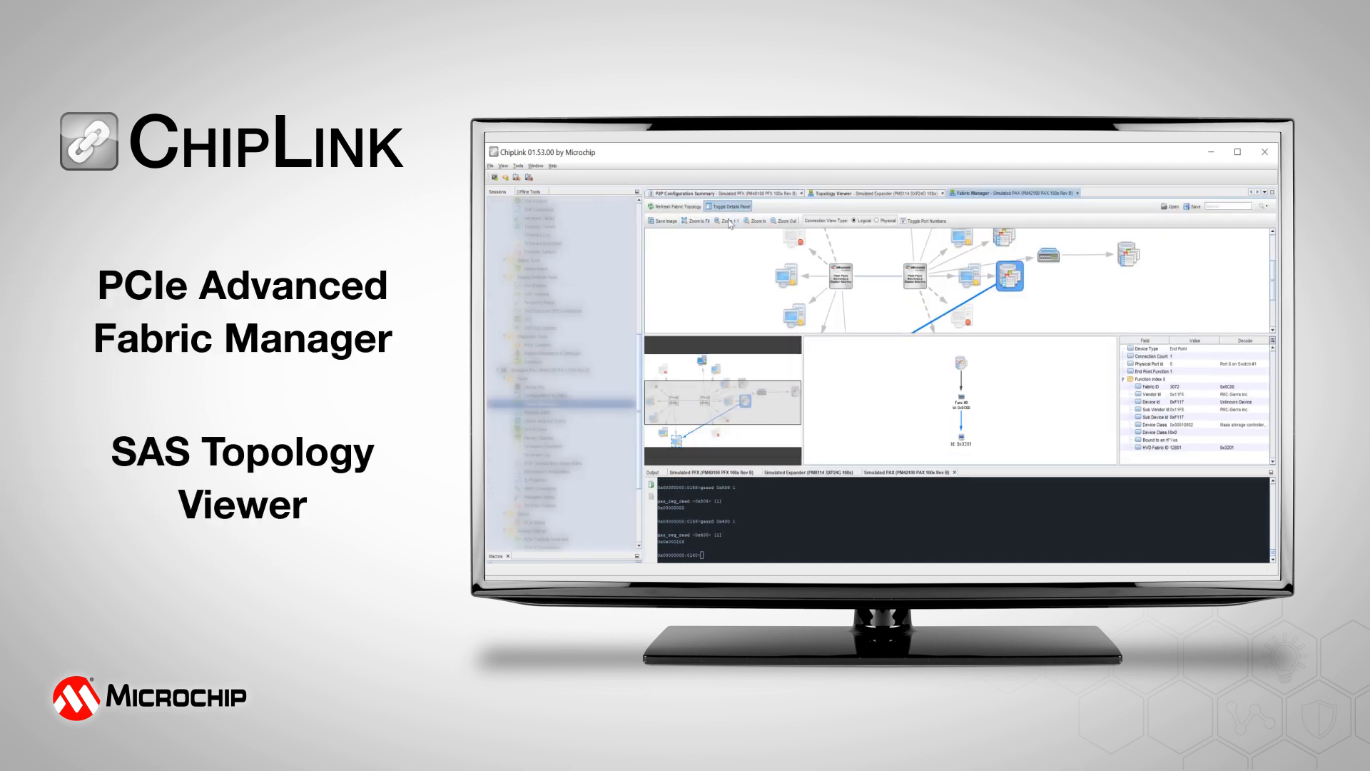
pyautogui.click(1031, 192)
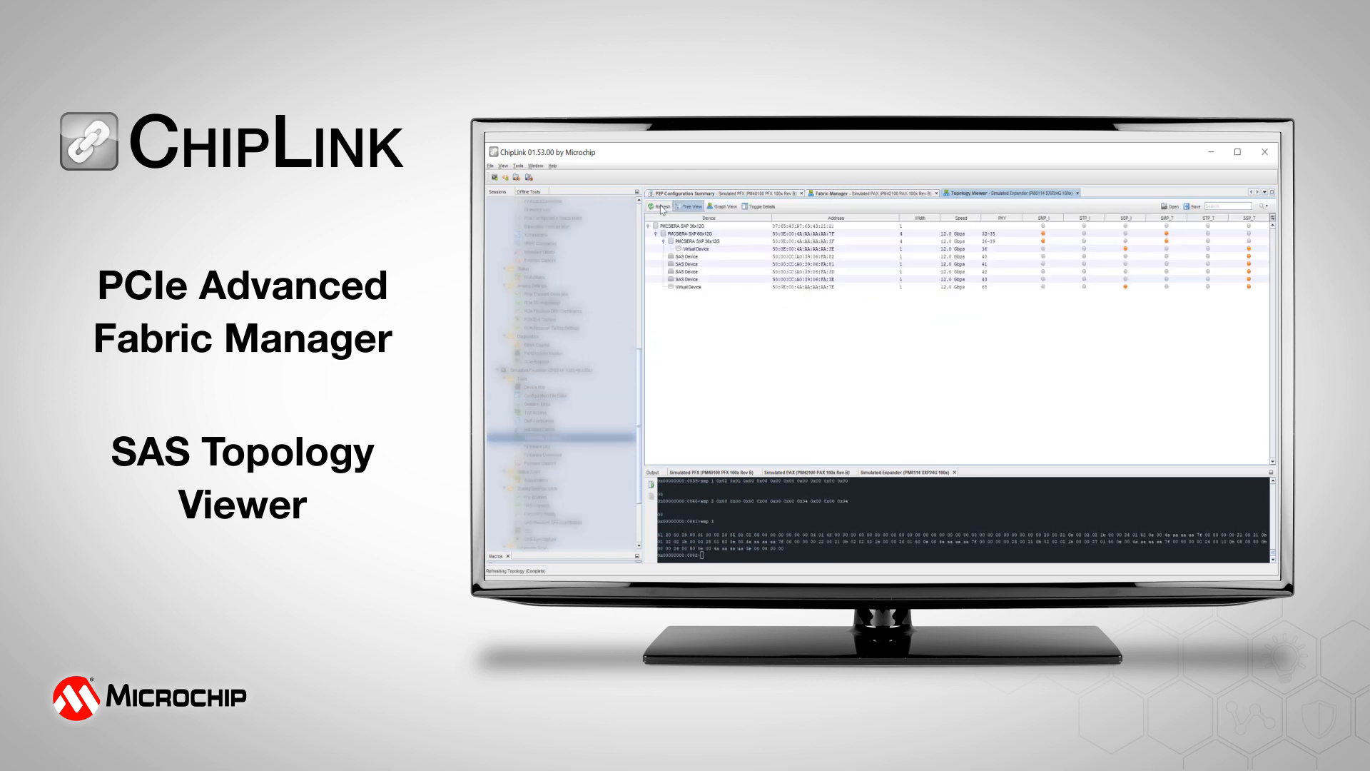
pyautogui.click(720, 206)
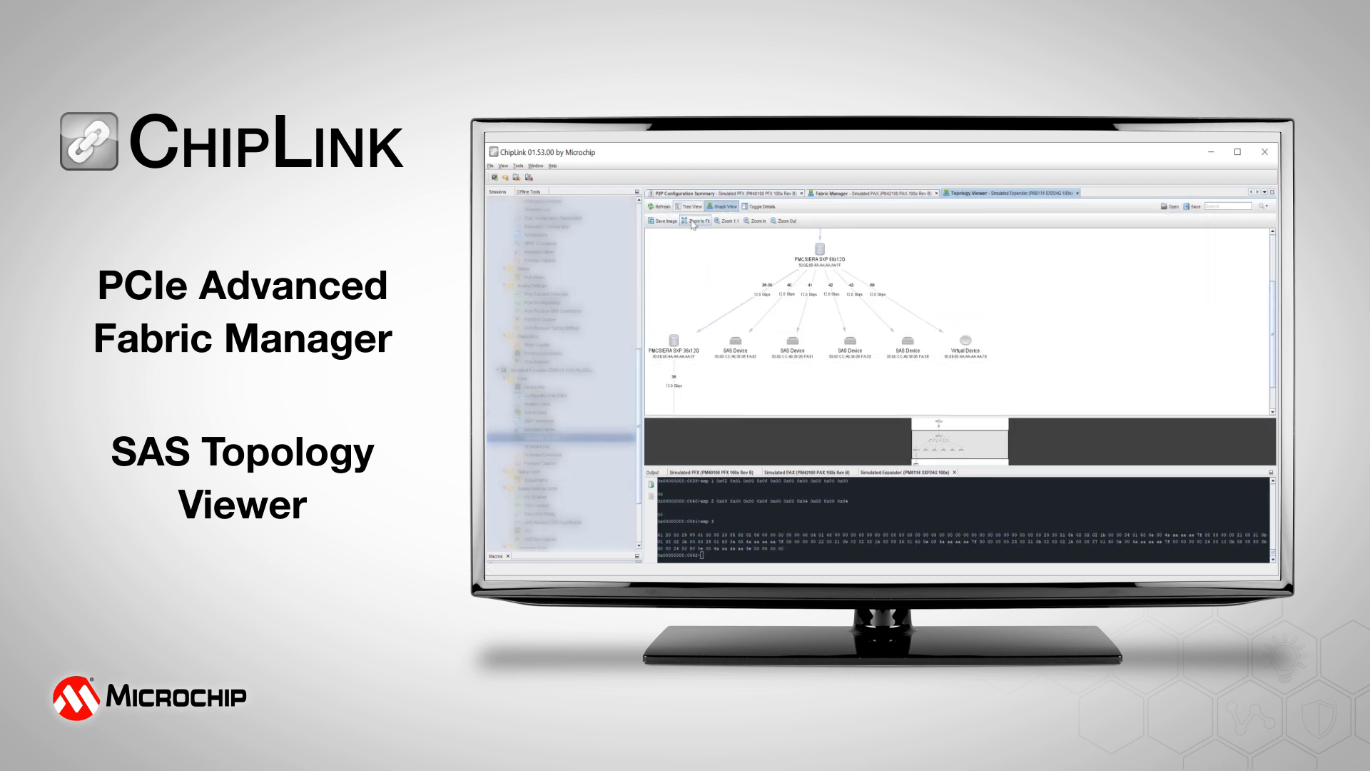